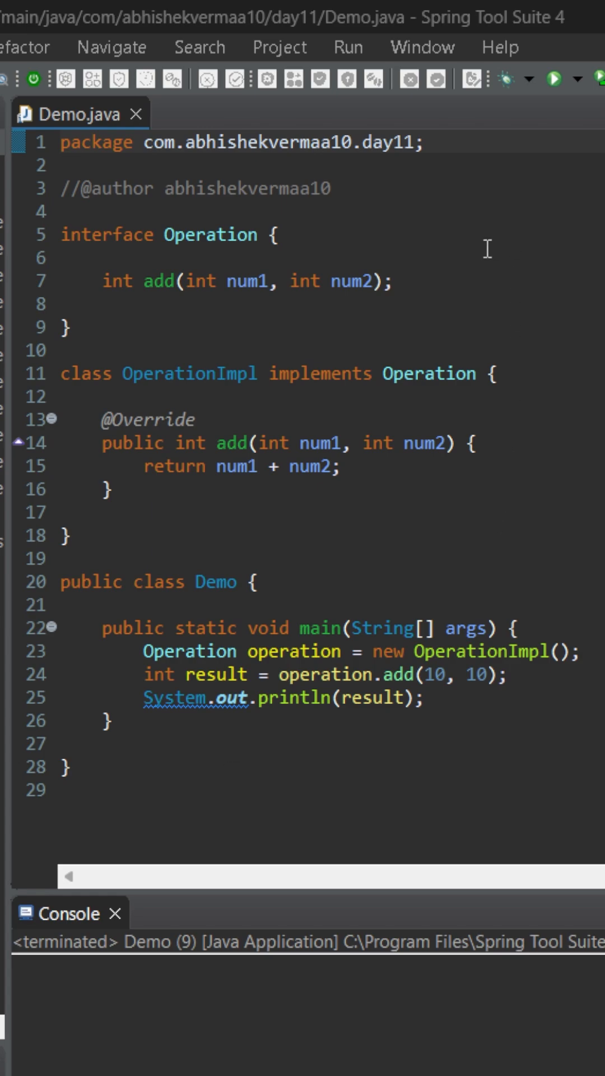
mouse_move(404, 272)
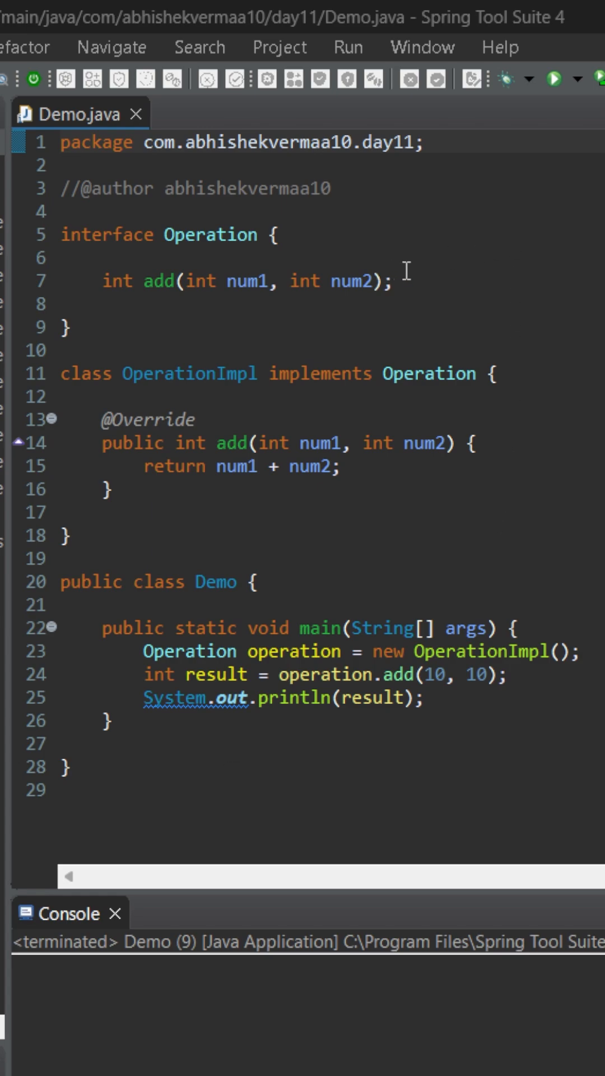
mouse_move(464, 283)
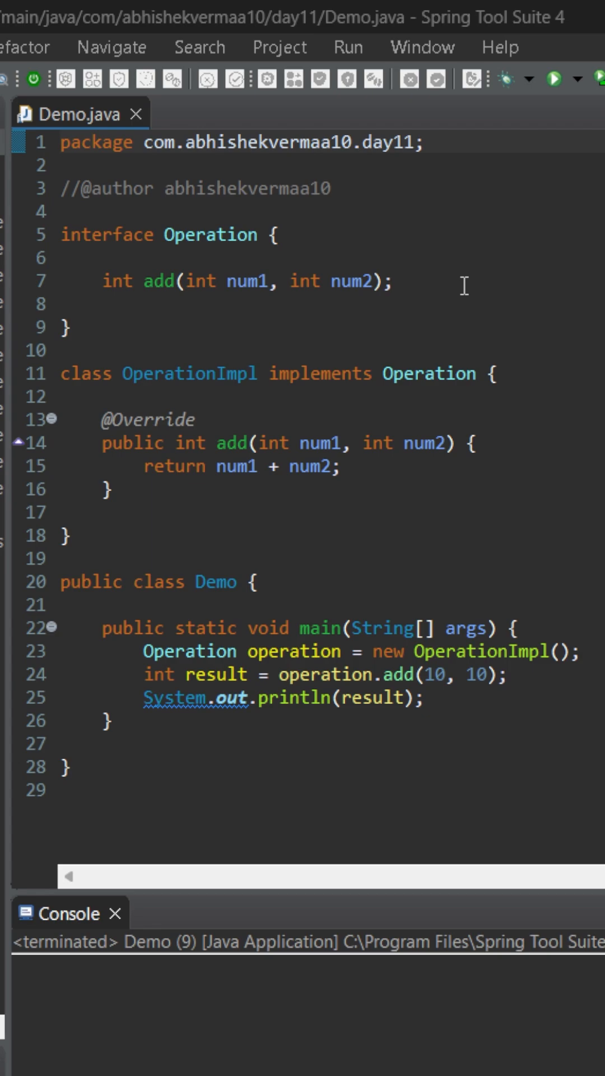
mouse_move(365, 523)
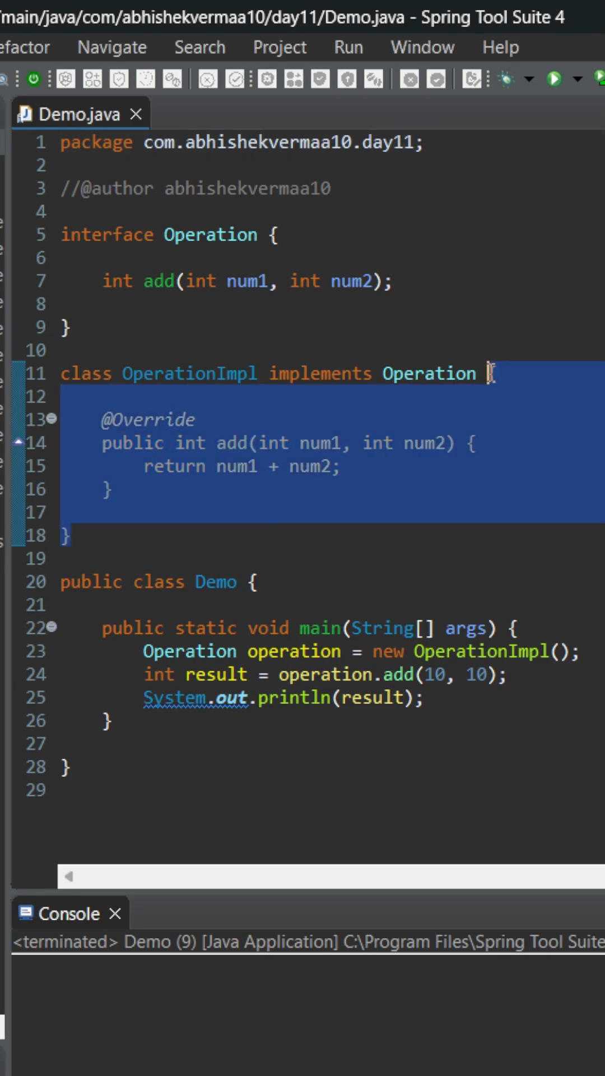
Step: Delete the OperationImpl class so main uses an anonymous Operation implementing add
key(Delete)
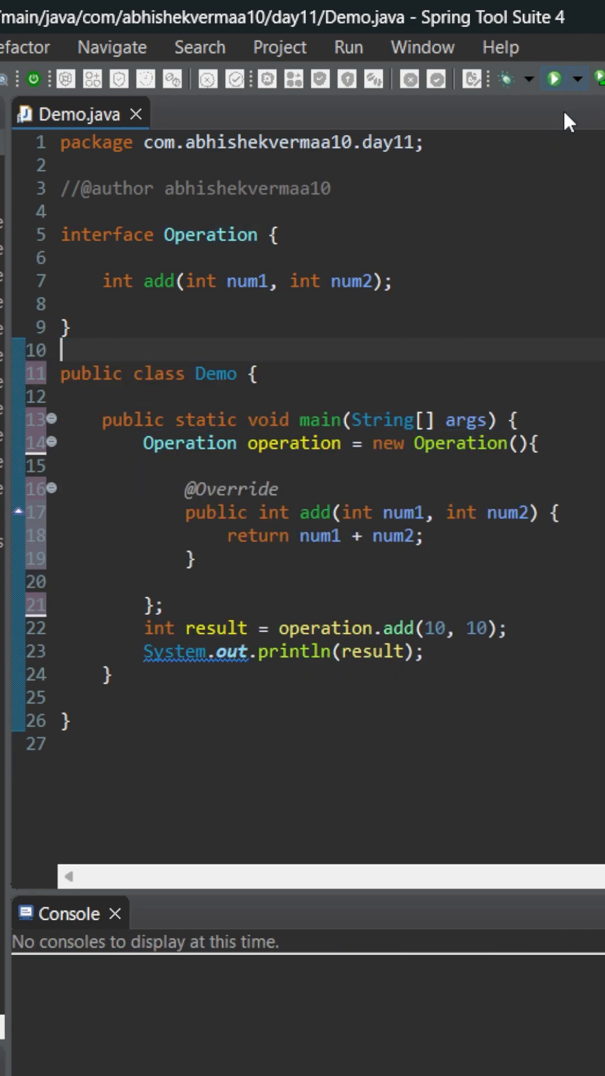
Step: Run Demo (prints 20), then rewrite add as (int num1, int num2) -> num1 + num2 and save
click(563, 79)
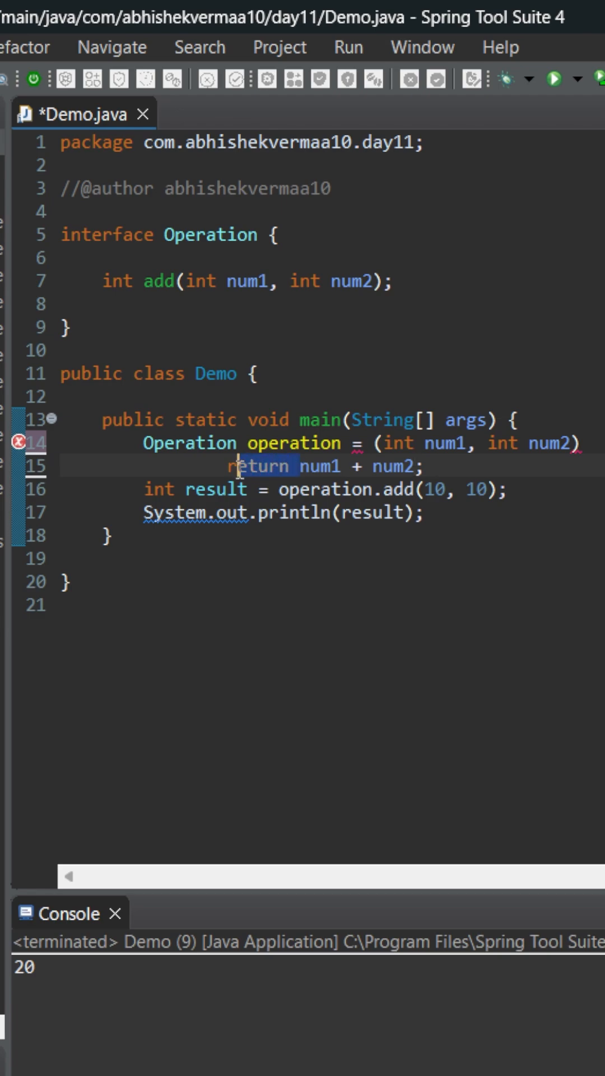
key(Backspace)
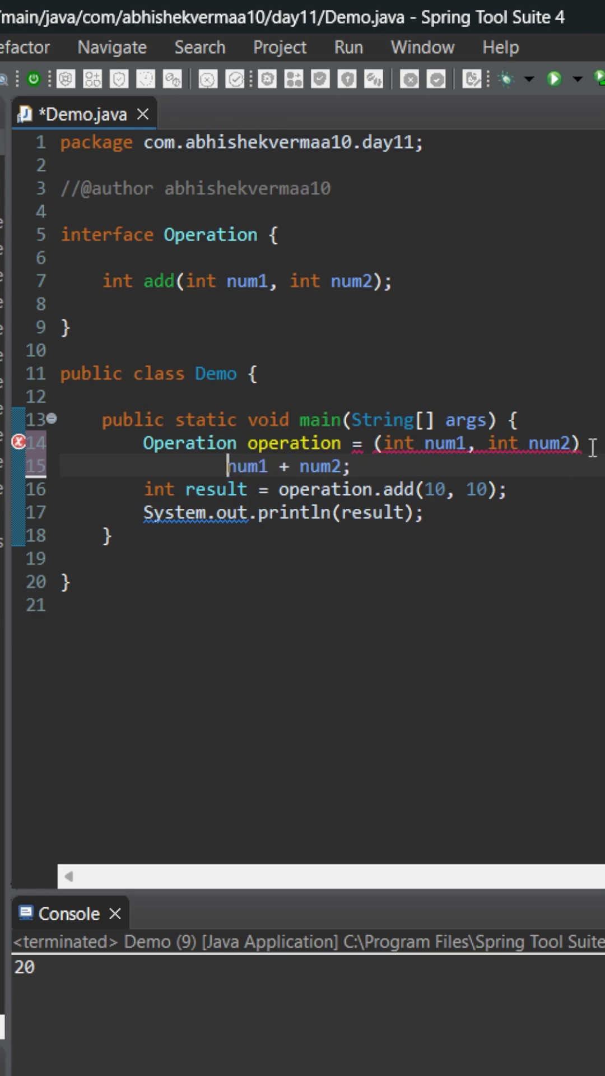
text(->)
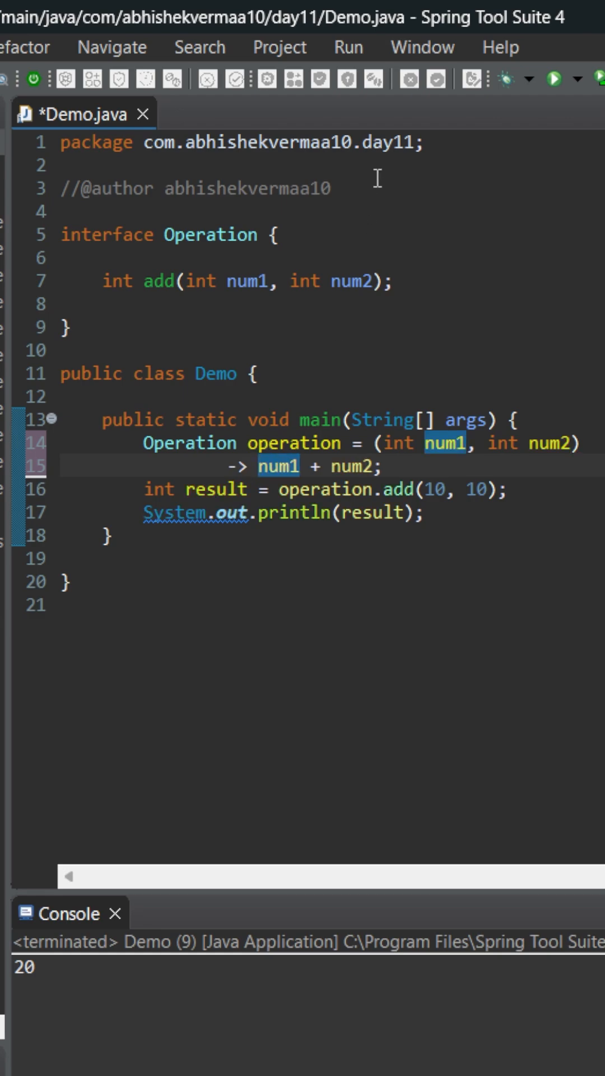
key(ctrl+s)
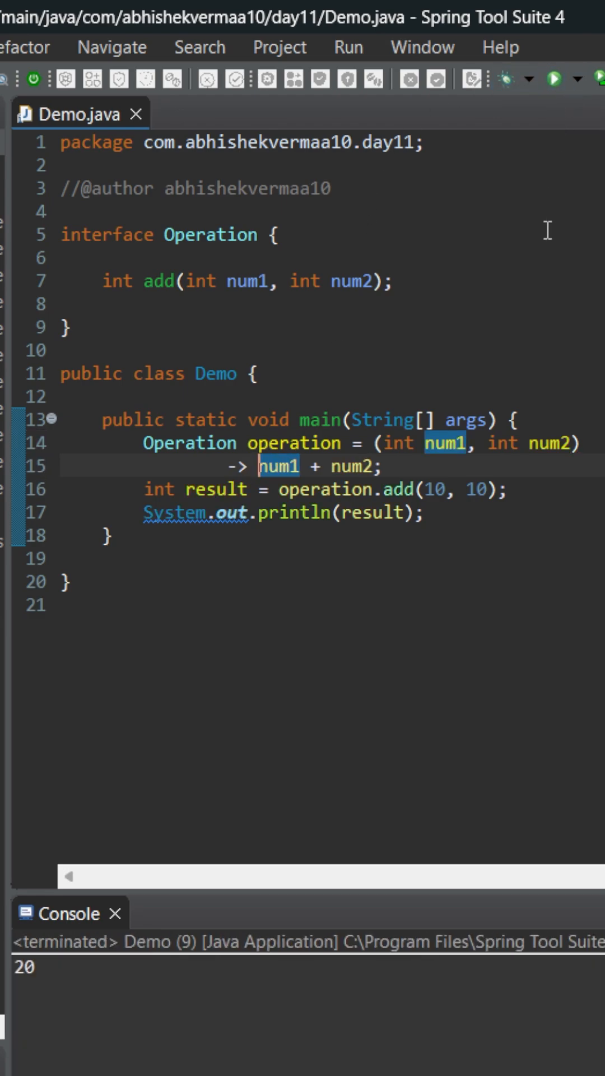
mouse_move(562, 288)
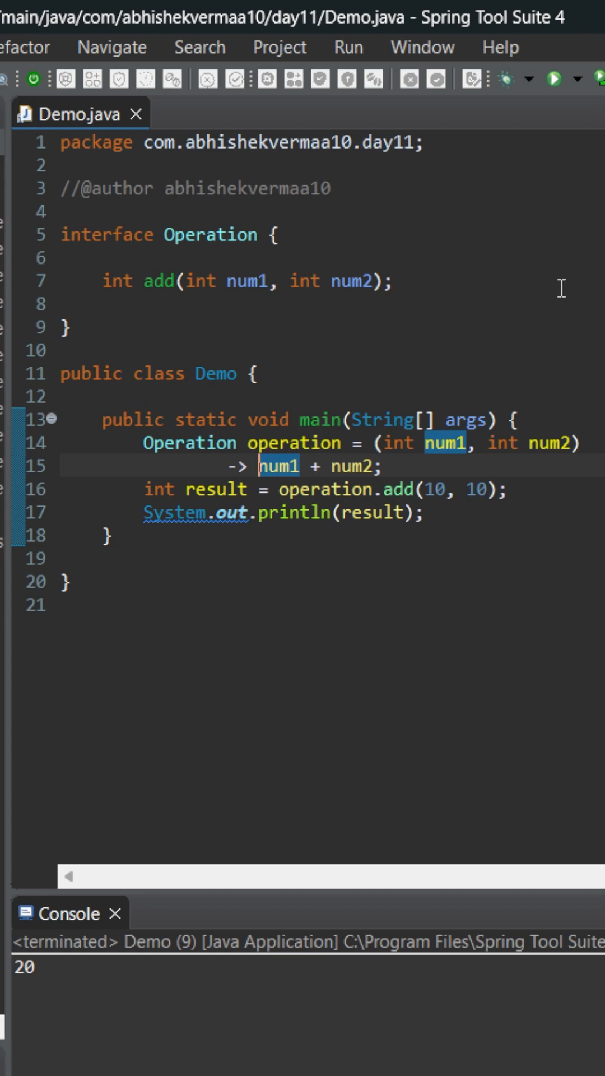
mouse_move(402, 469)
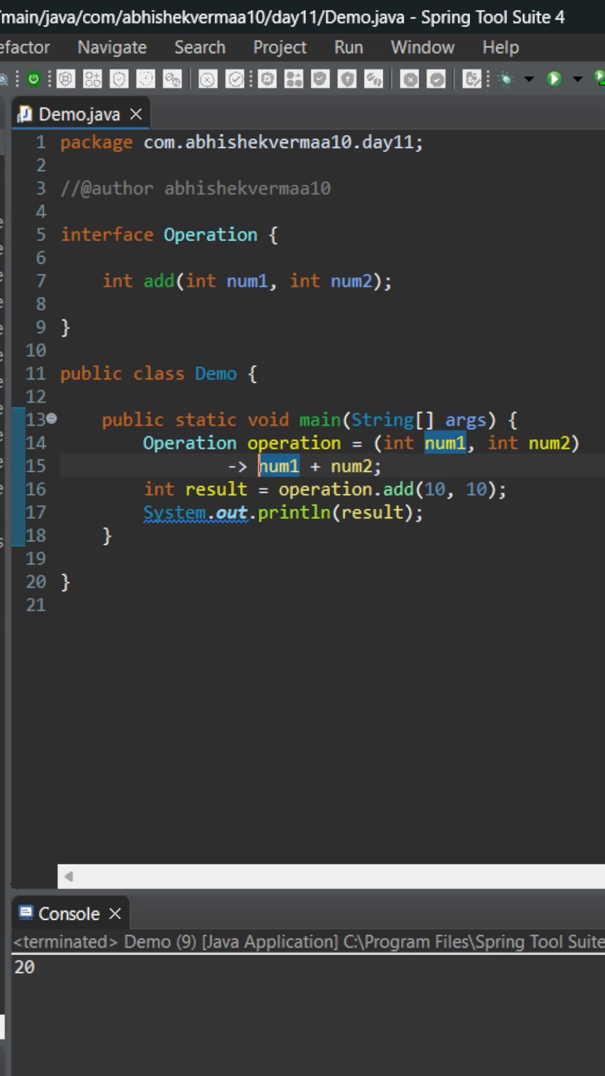
mouse_move(202, 491)
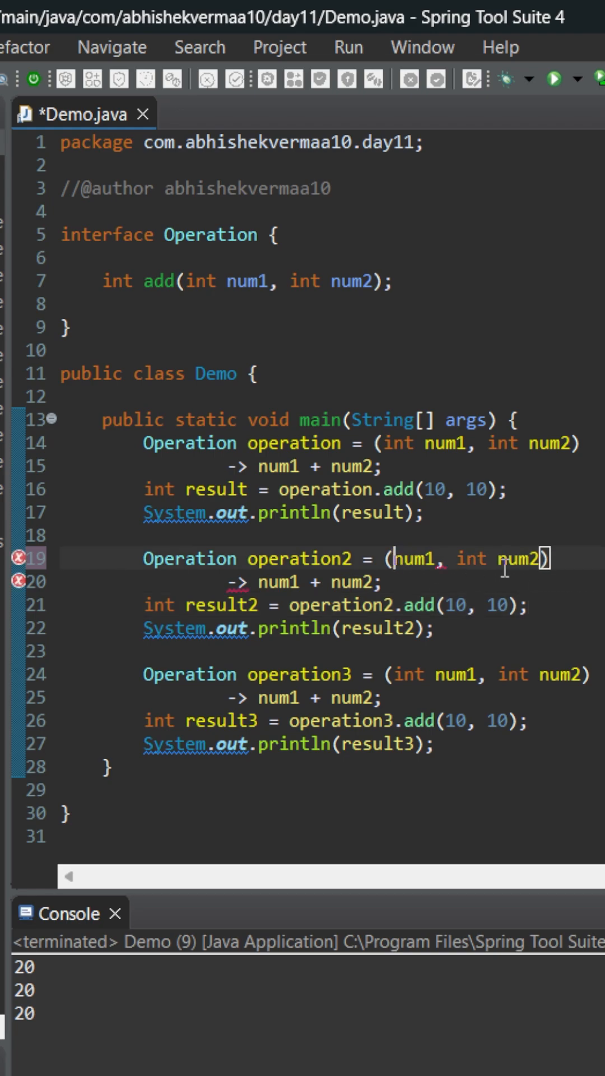
Step: Remove the int type before num2 so operation2 reads (num1, num2)
double_click(474, 560)
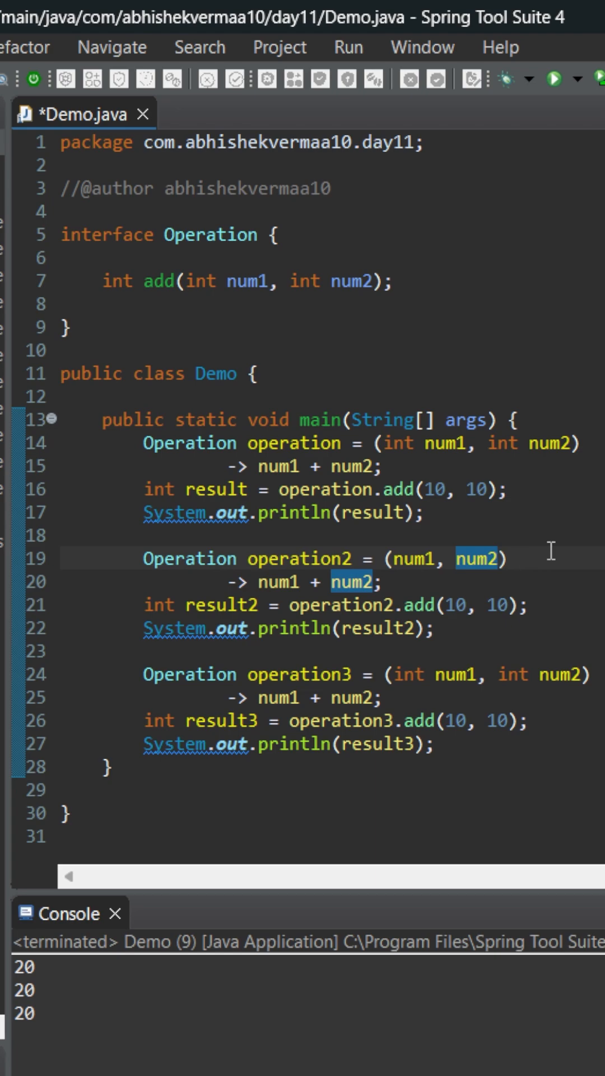
click(518, 558)
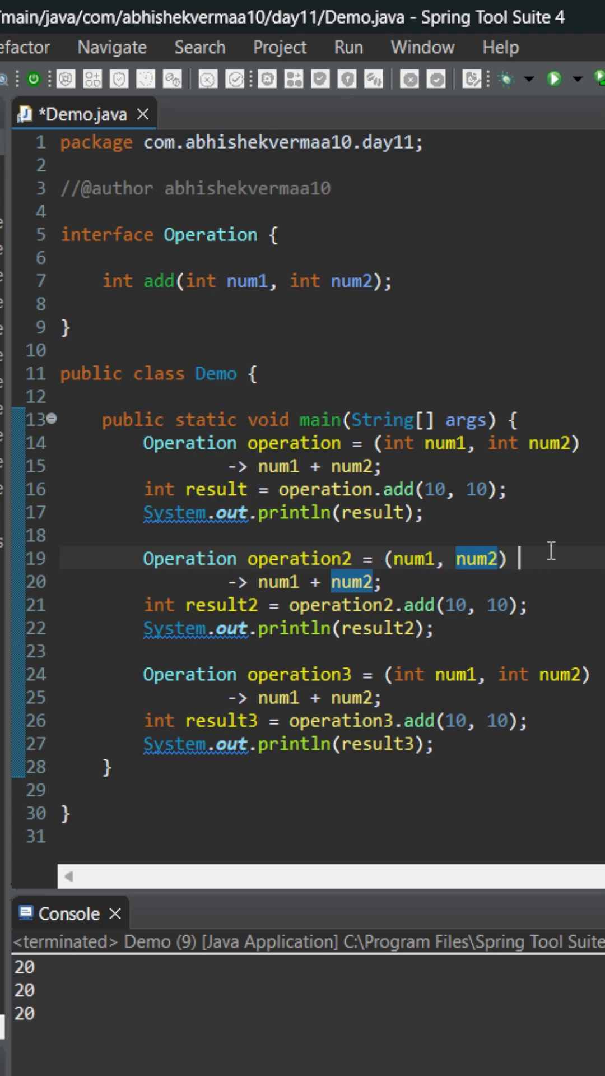
mouse_move(548, 555)
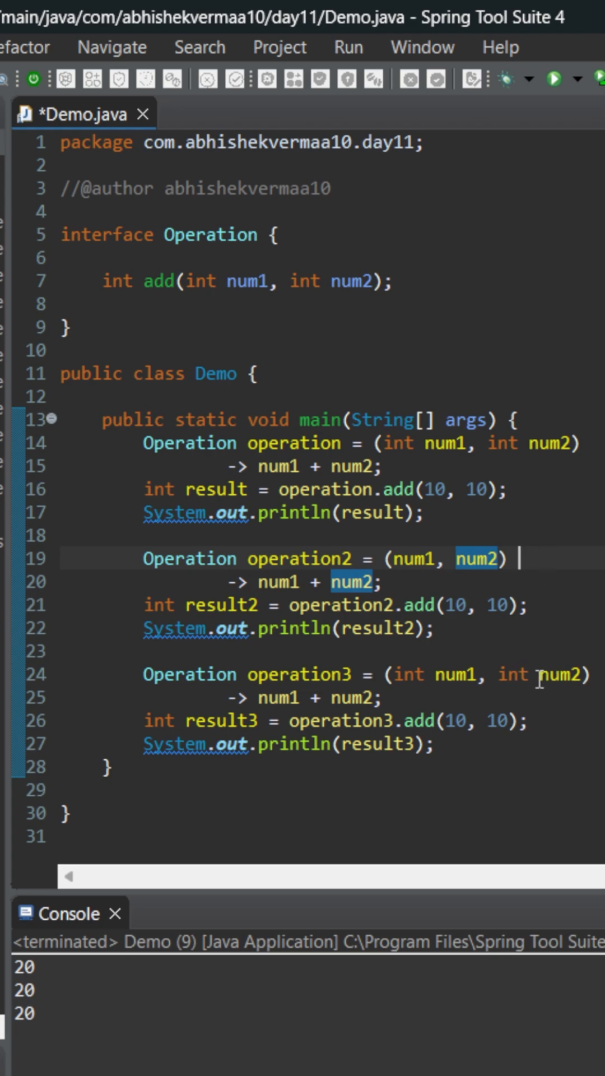
Step: Change operation3 to (int num1, num2) and run Demo, getting a compilation error
double_click(513, 675)
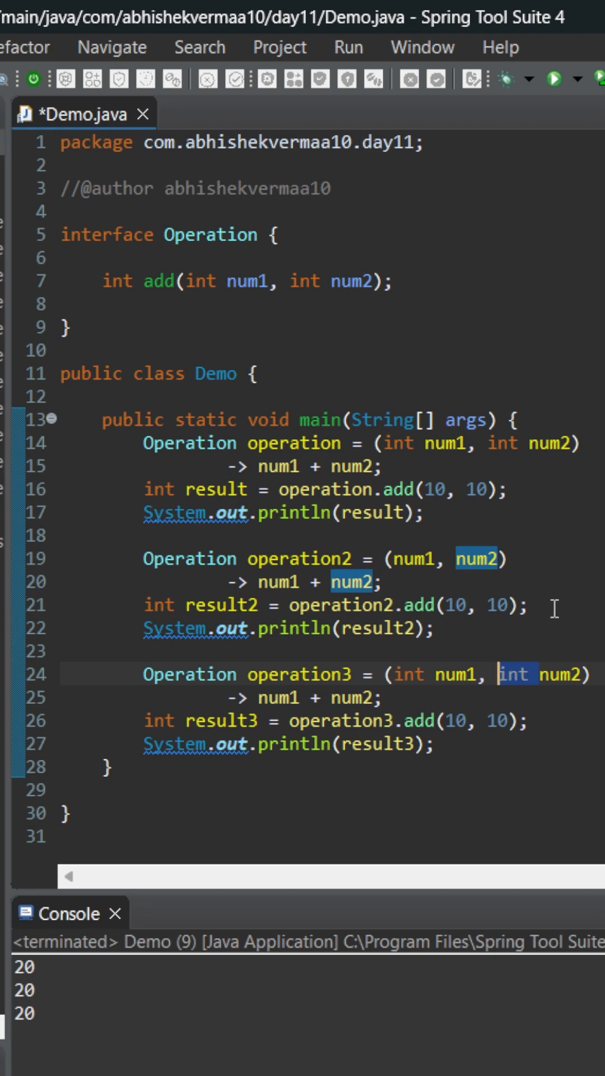
key(Backspace)
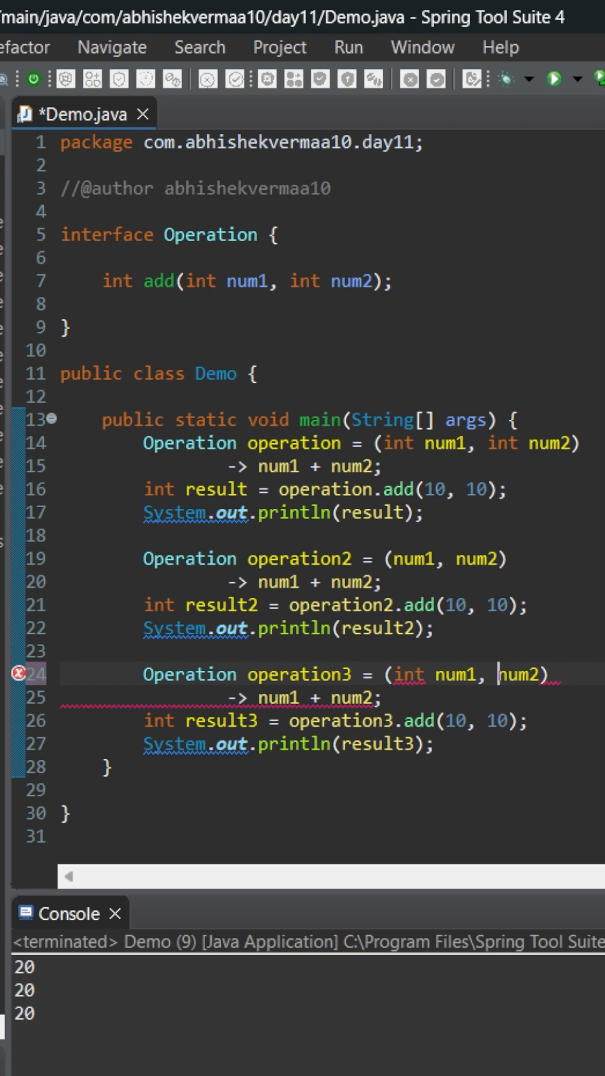
mouse_move(589, 565)
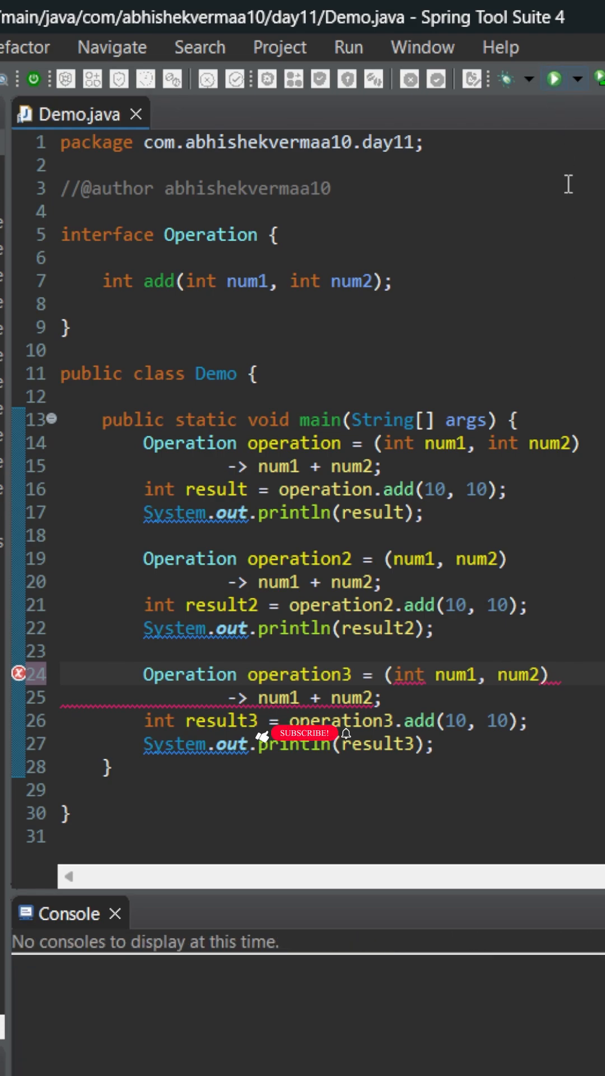
click(553, 79)
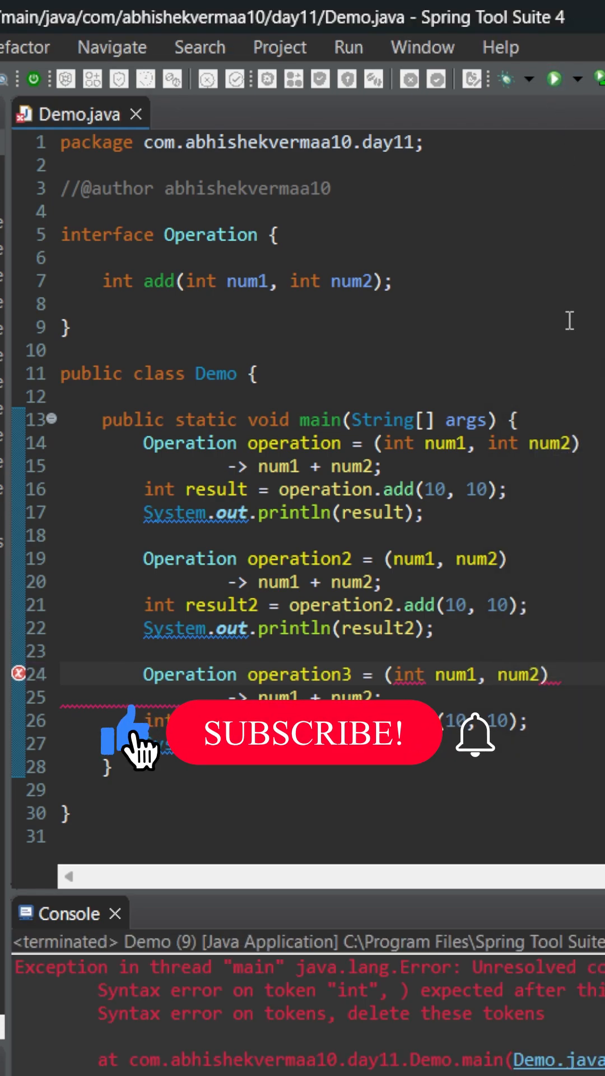